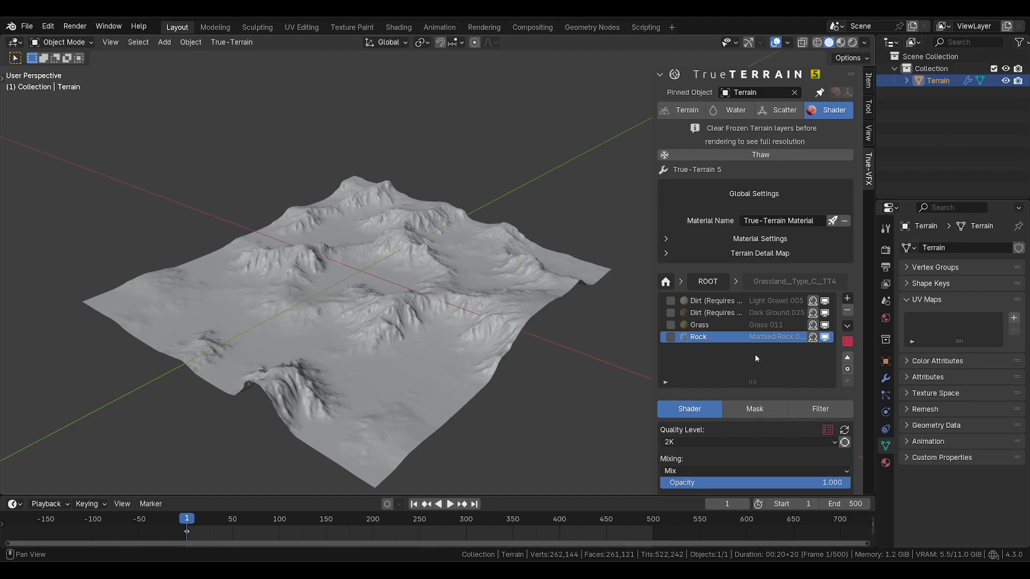
Step: Expand the Bake section of the True-Terrain Shader panel for the terrain
{"action": "scroll", "scroll_direction": "down", "scroll_amount": 3}
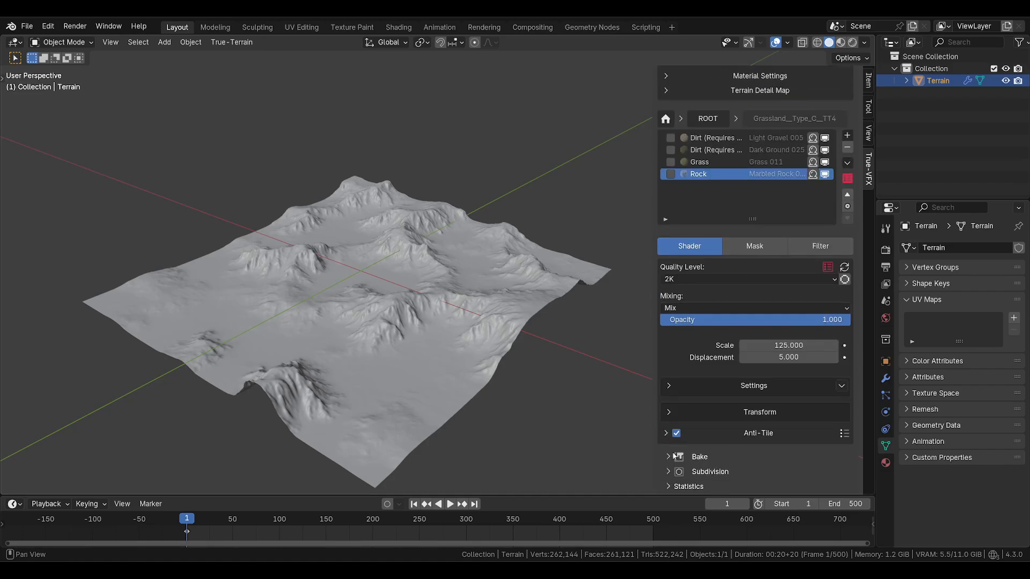
{"action": "left_click", "coordinate": [667, 457]}
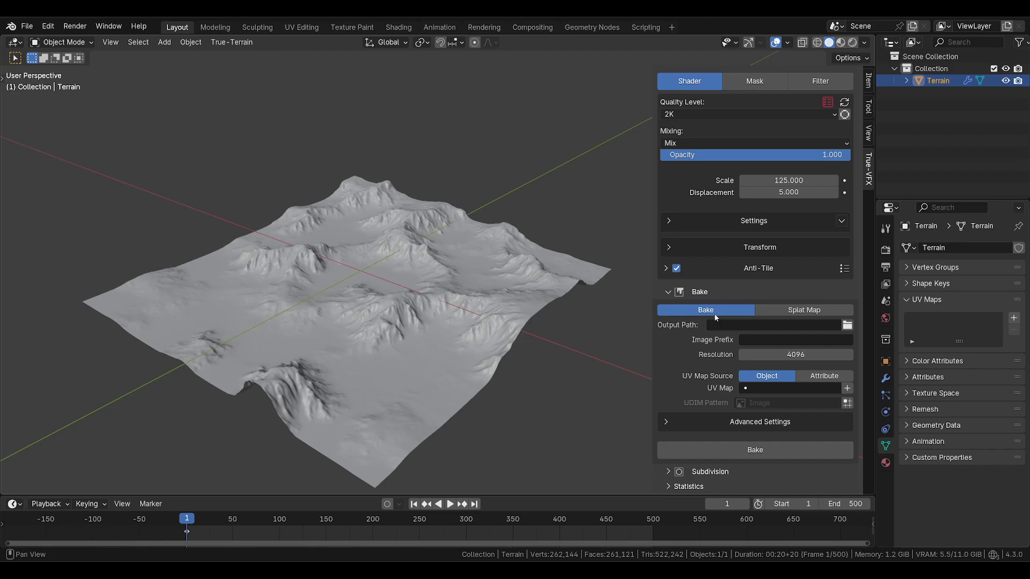
{"action": "mouse_move", "coordinate": [706, 310]}
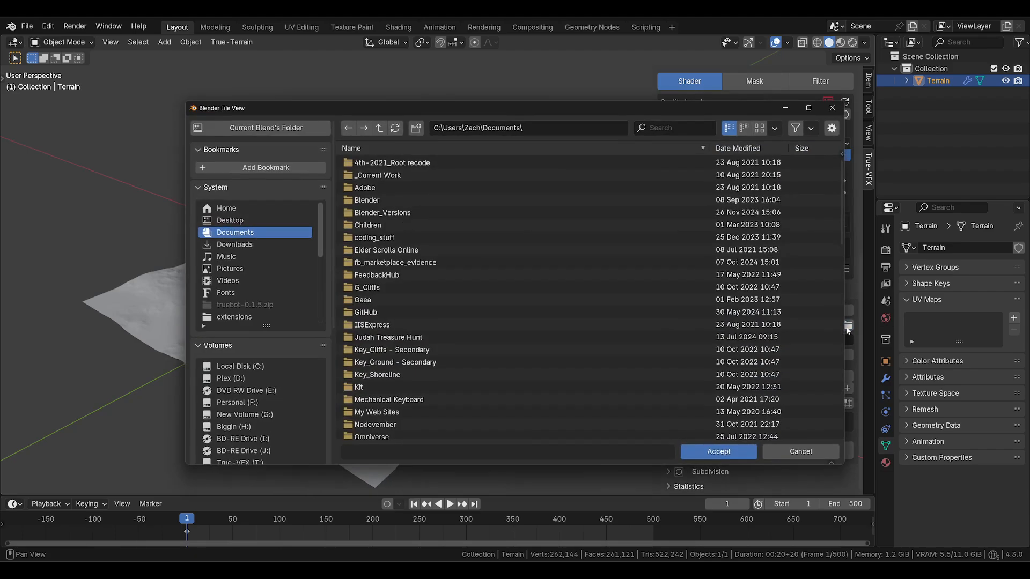
Step: Point the bake output to the recent bake_tutorial folder and start the Grassland image prefix
{"action": "left_click", "coordinate": [236, 240]}
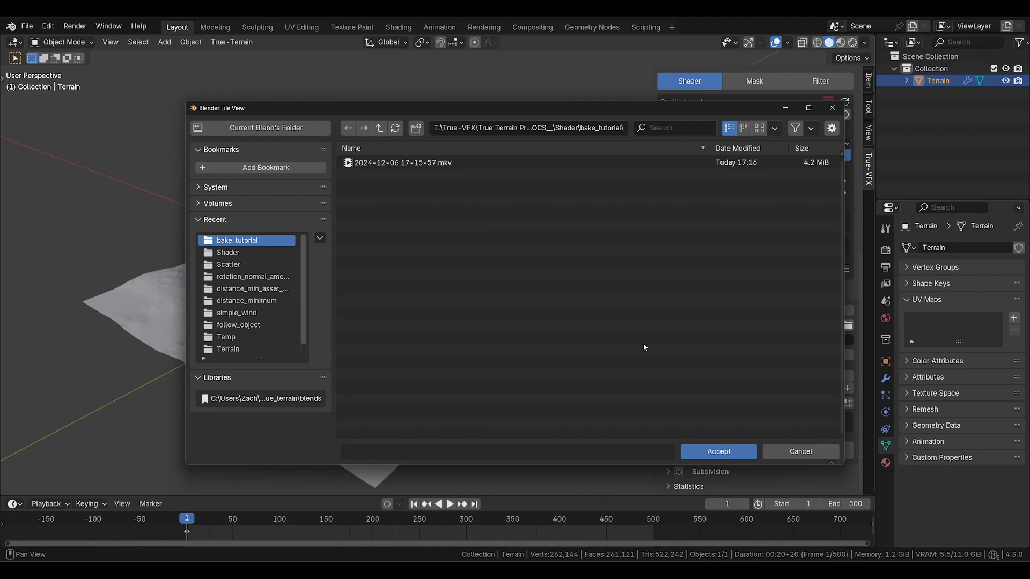
{"action": "mouse_move", "coordinate": [719, 452]}
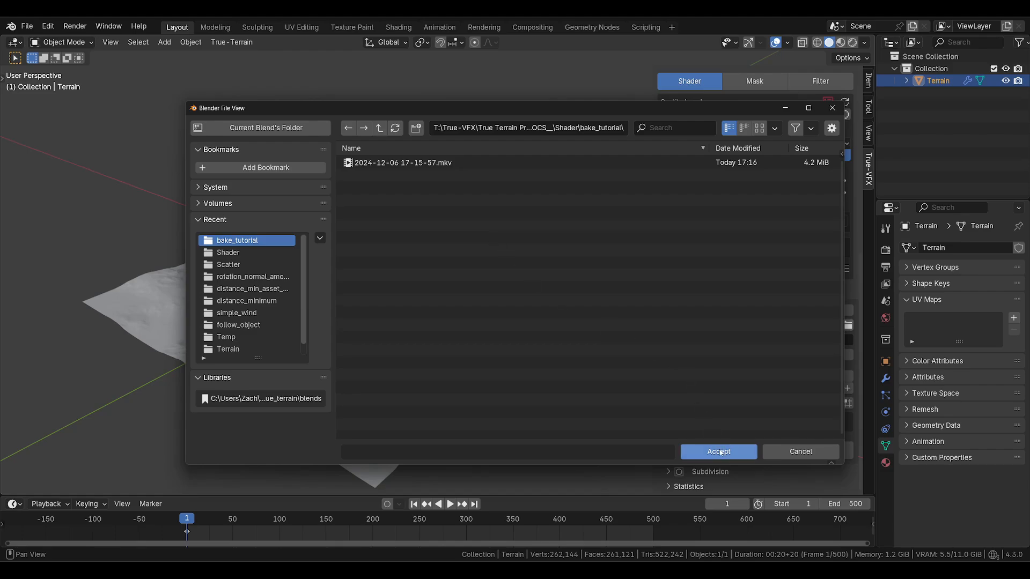
{"action": "left_click", "coordinate": [719, 452]}
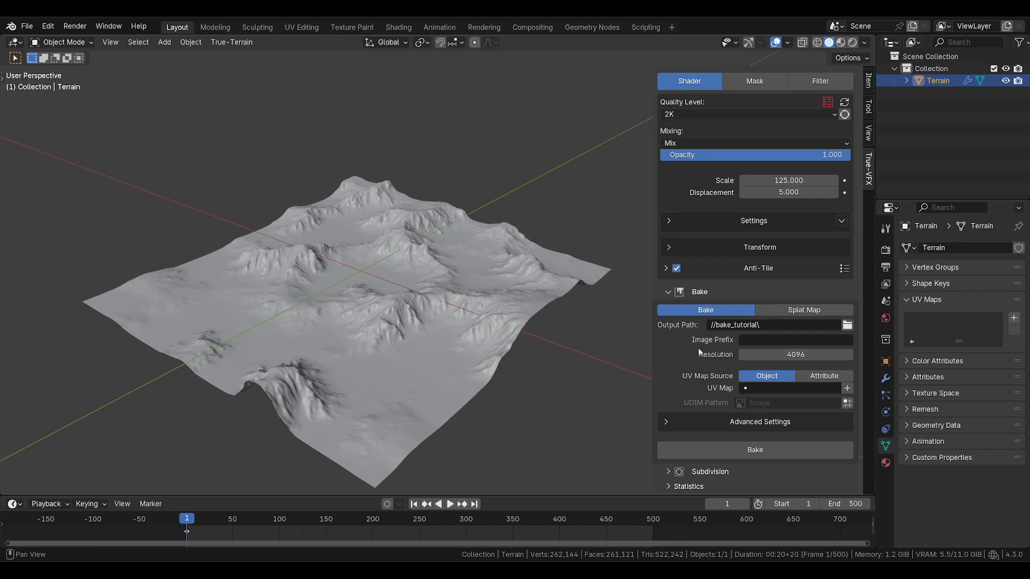
{"action": "type", "text": "Grassland"}
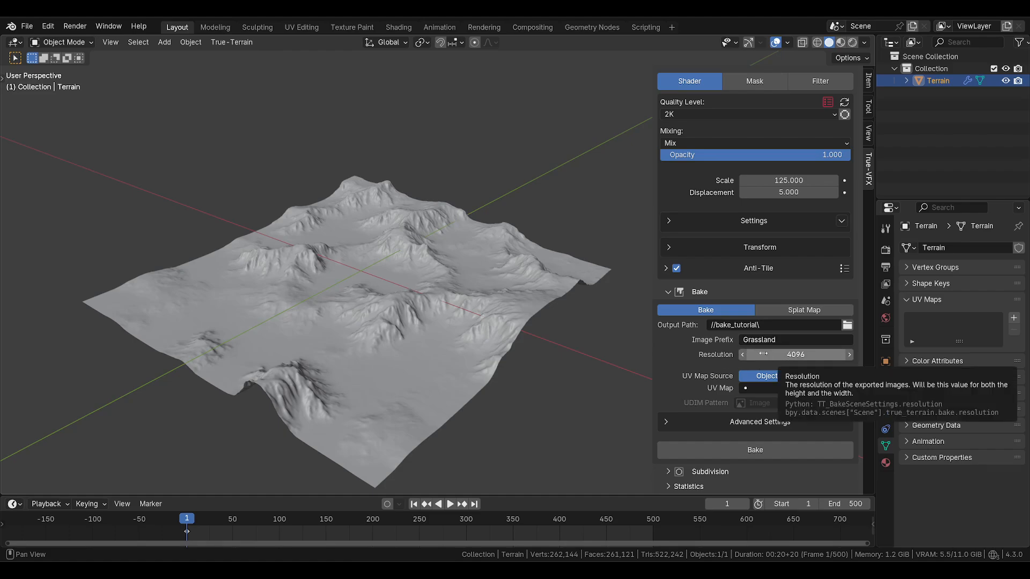
{"action": "mouse_move", "coordinate": [702, 363]}
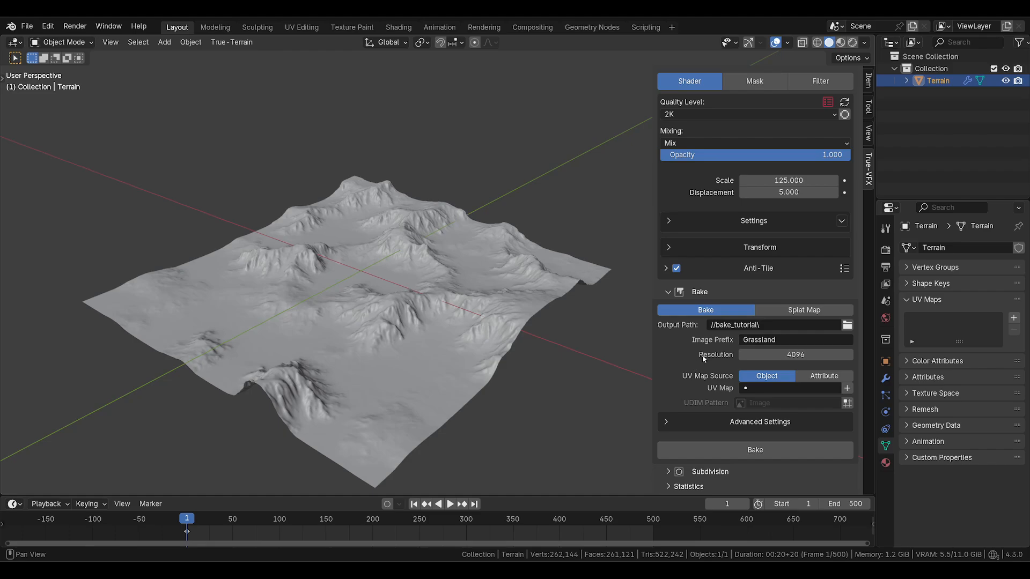
{"action": "mouse_move", "coordinate": [724, 382]}
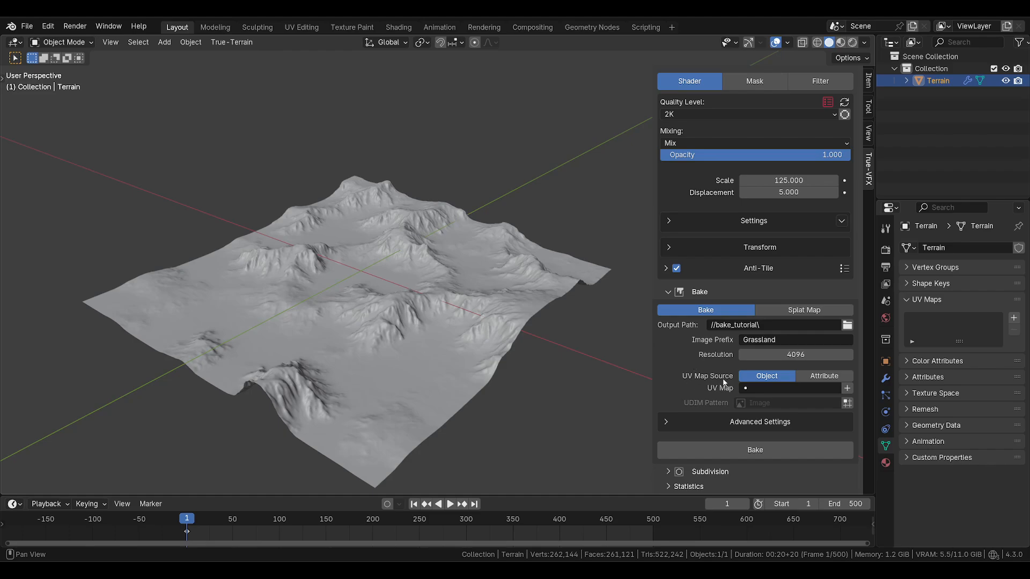
{"action": "mouse_move", "coordinate": [766, 377]}
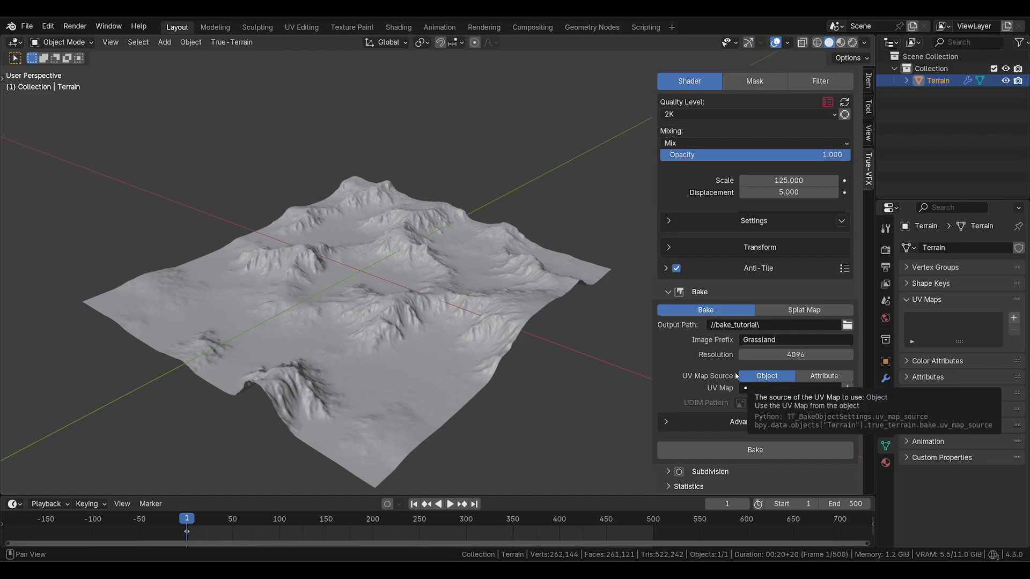
{"action": "mouse_move", "coordinate": [390, 316]}
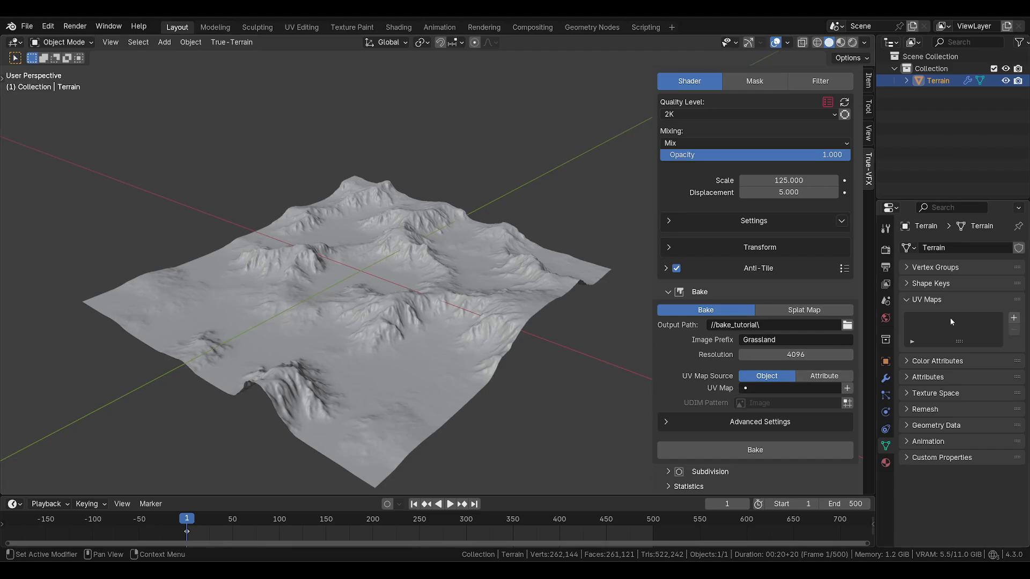
{"action": "left_click", "coordinate": [1013, 316]}
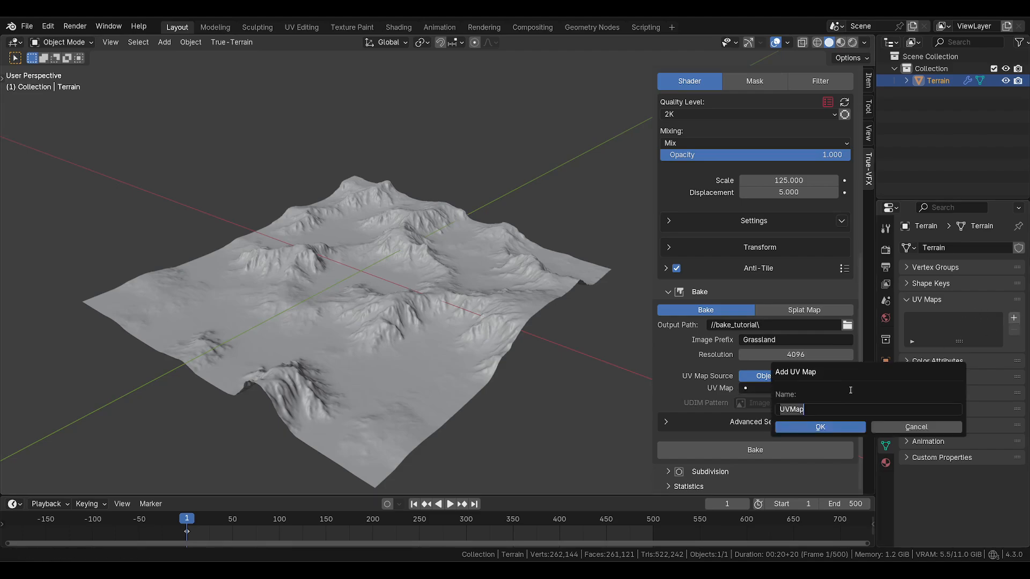
{"action": "left_click", "coordinate": [819, 427]}
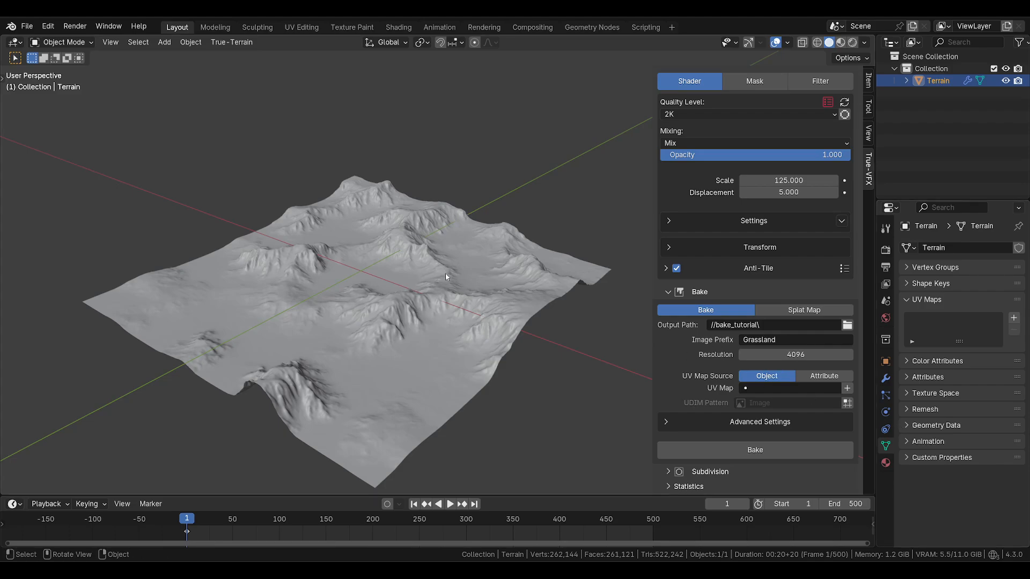
{"action": "mouse_move", "coordinate": [313, 266]}
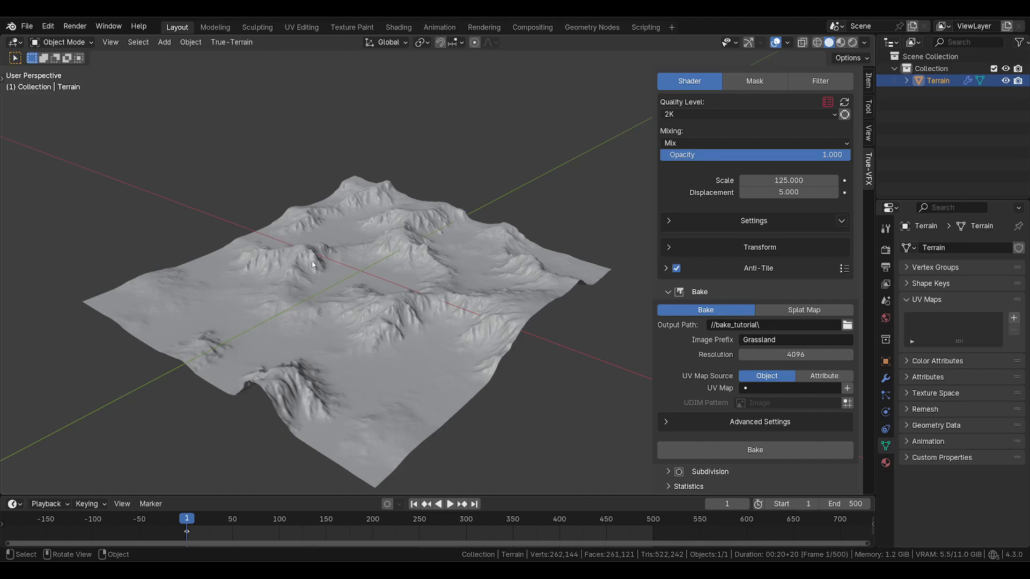
{"action": "mouse_move", "coordinate": [473, 345]}
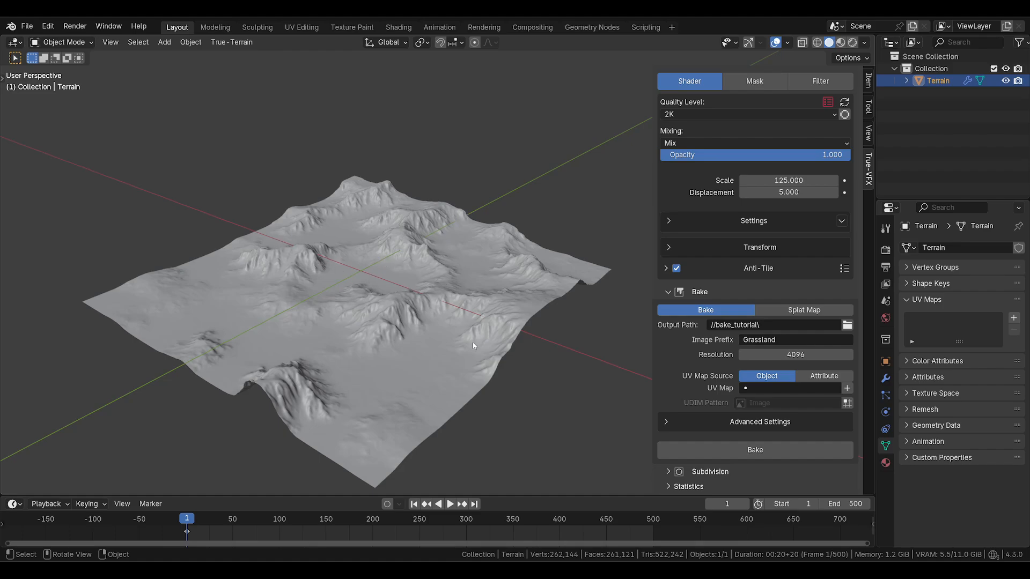
{"action": "mouse_move", "coordinate": [472, 344]}
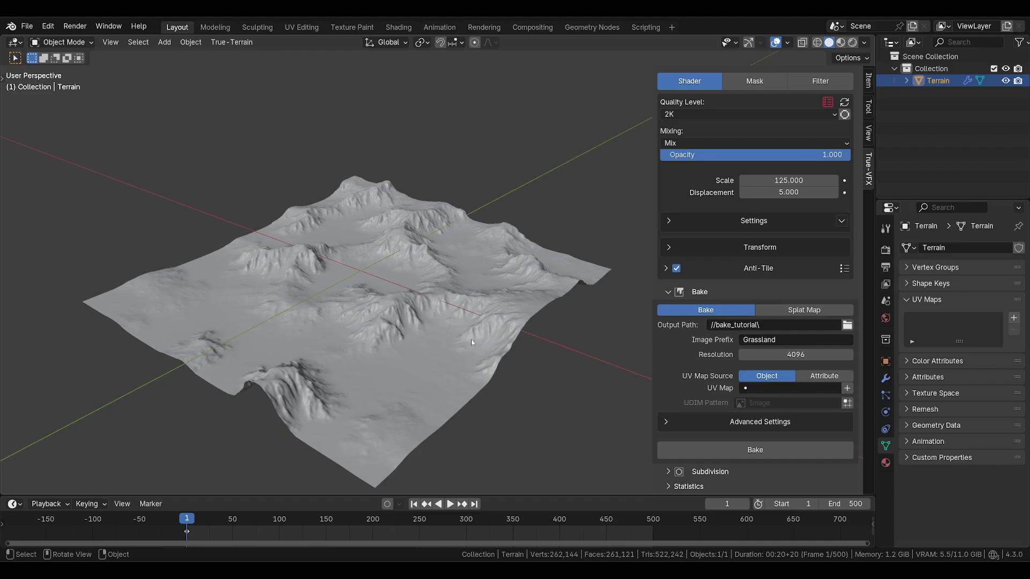
{"action": "mouse_move", "coordinate": [486, 320]}
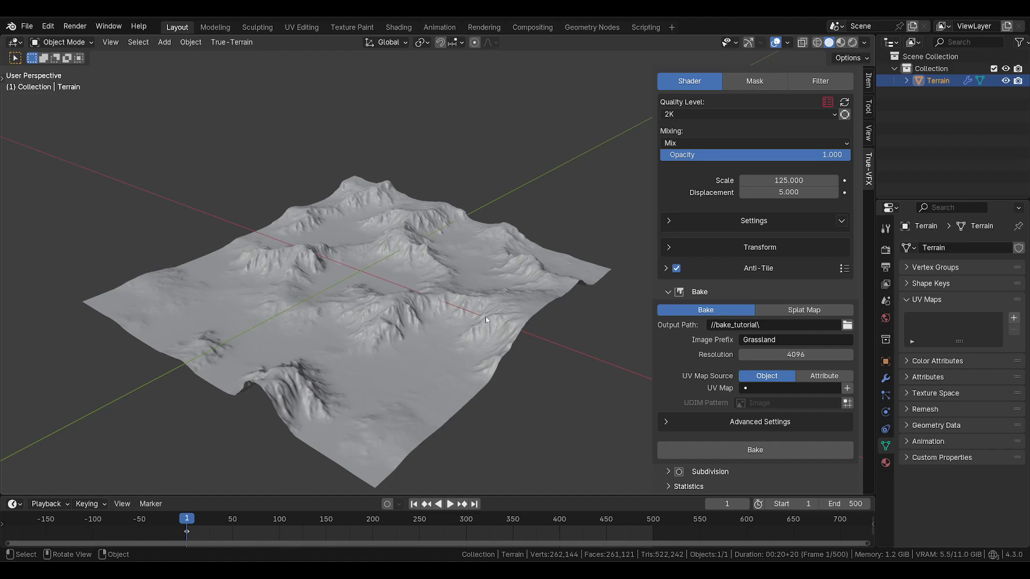
Step: Set the bake UV Map Source to Attribute instead of the object's UV map
{"action": "left_click", "coordinate": [824, 376]}
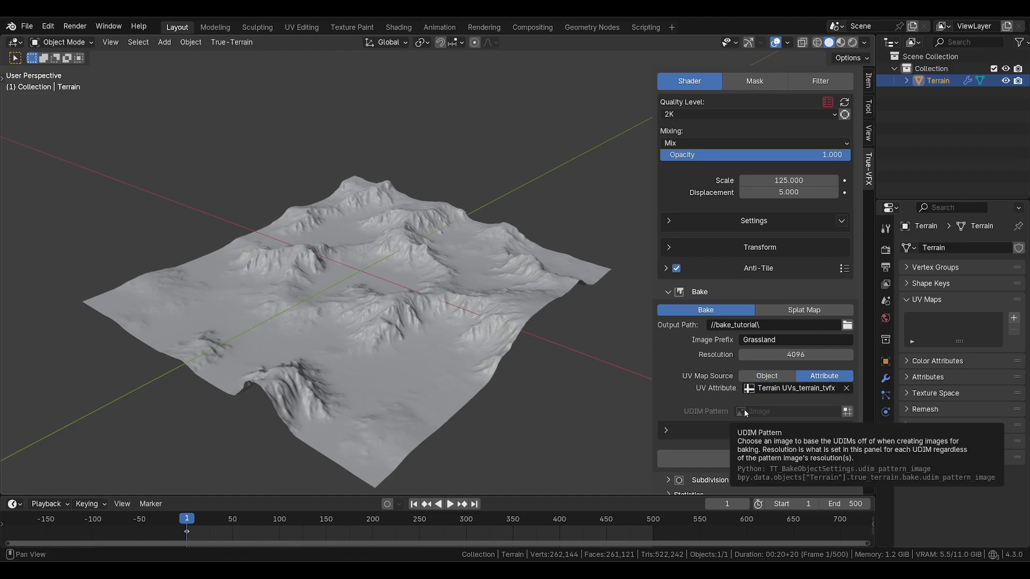
{"action": "left_click", "coordinate": [766, 376]}
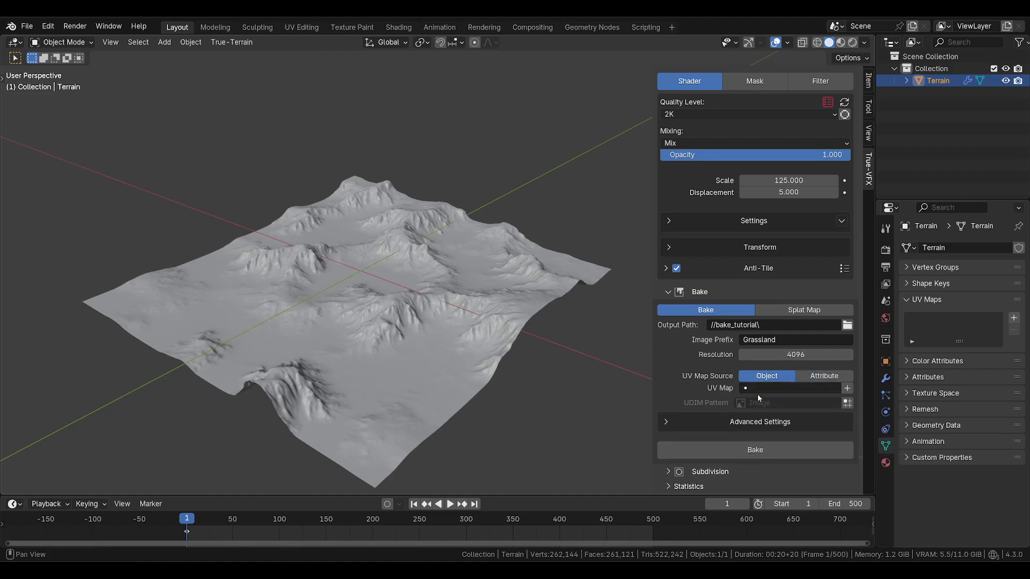
{"action": "mouse_move", "coordinate": [785, 397]}
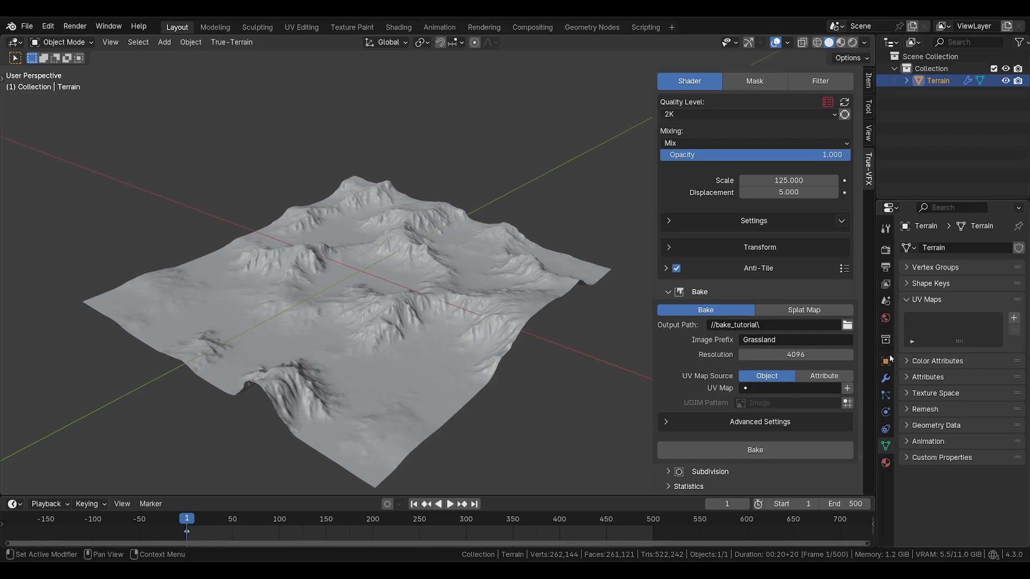
{"action": "left_click", "coordinate": [824, 377]}
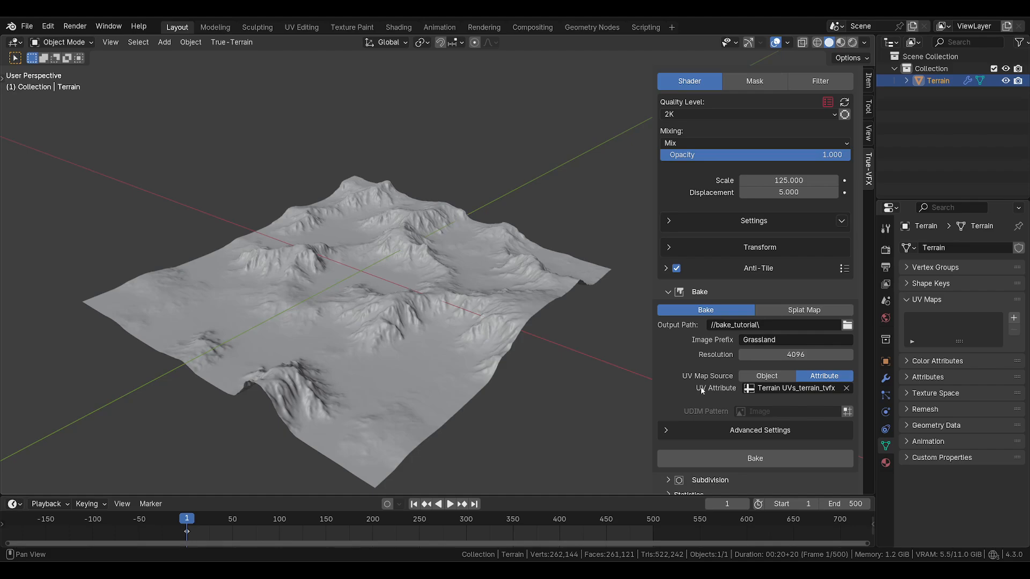
{"action": "mouse_move", "coordinate": [794, 393]}
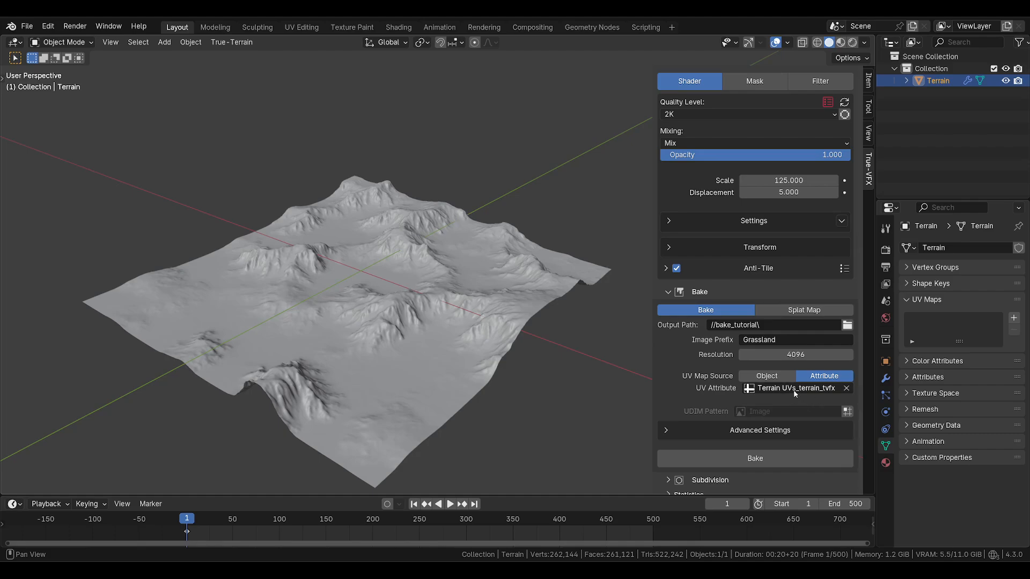
{"action": "mouse_move", "coordinate": [669, 412]}
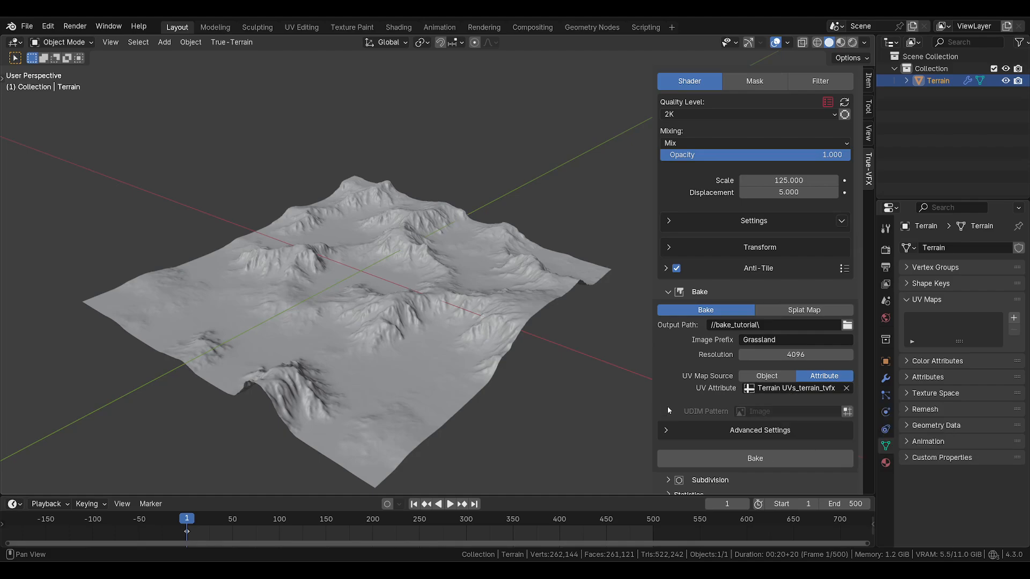
{"action": "mouse_move", "coordinate": [674, 405]}
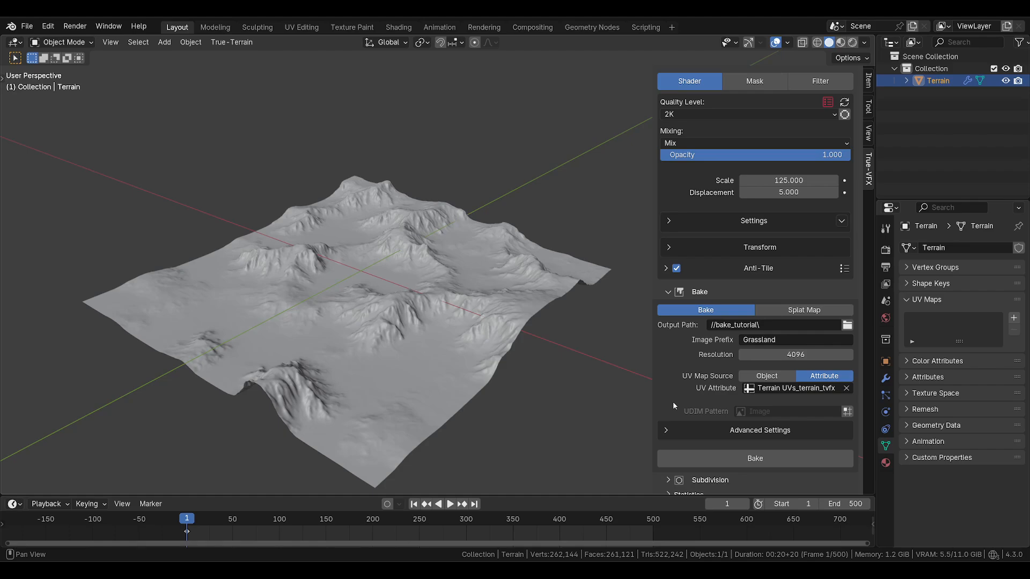
Step: Search the UV attribute list for 'uvs' to find Terrain UVs_terrain_tvfx
{"action": "left_click", "coordinate": [795, 388]}
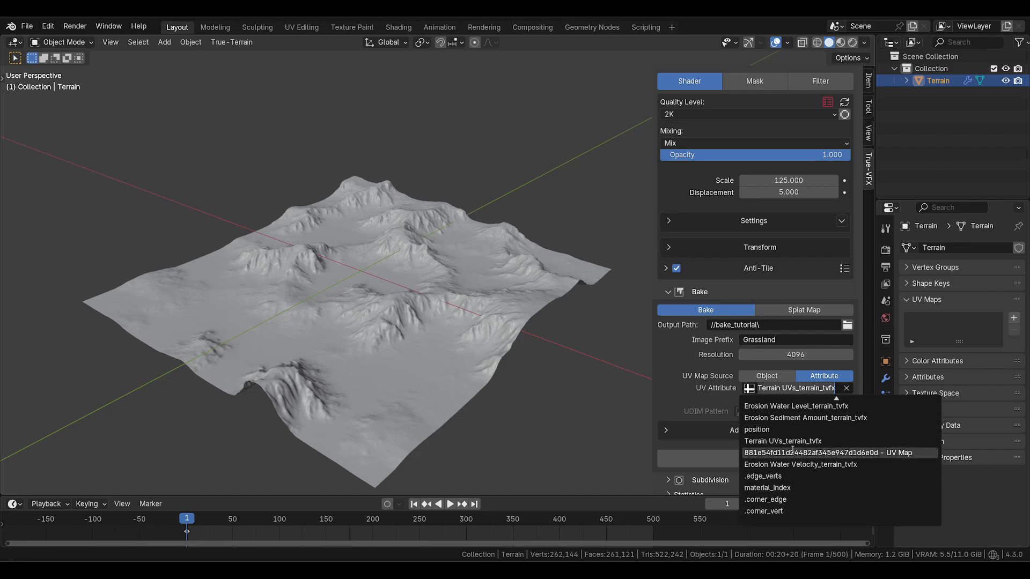
{"action": "type", "text": "asdf"}
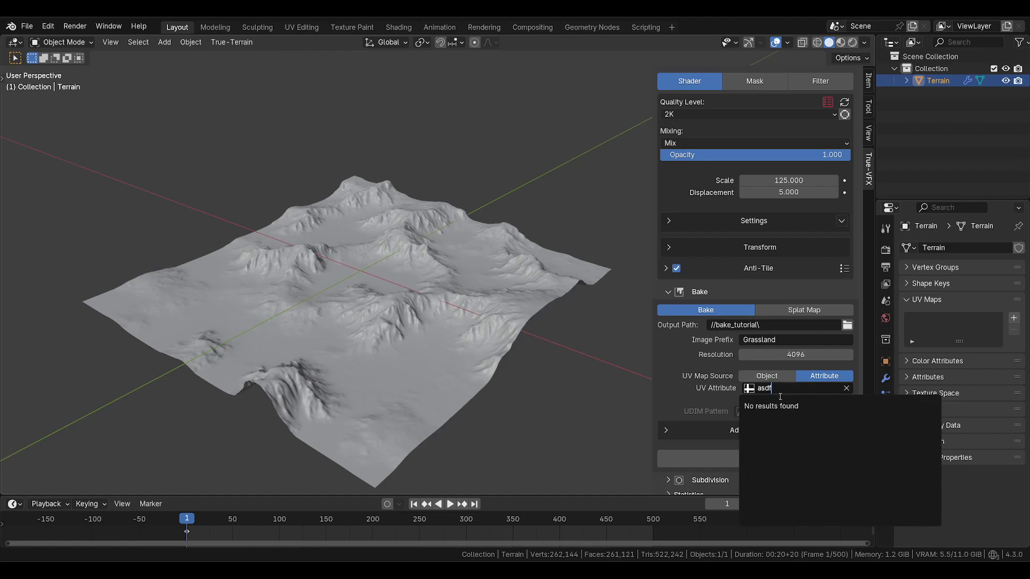
{"action": "type", "text": "uvs"}
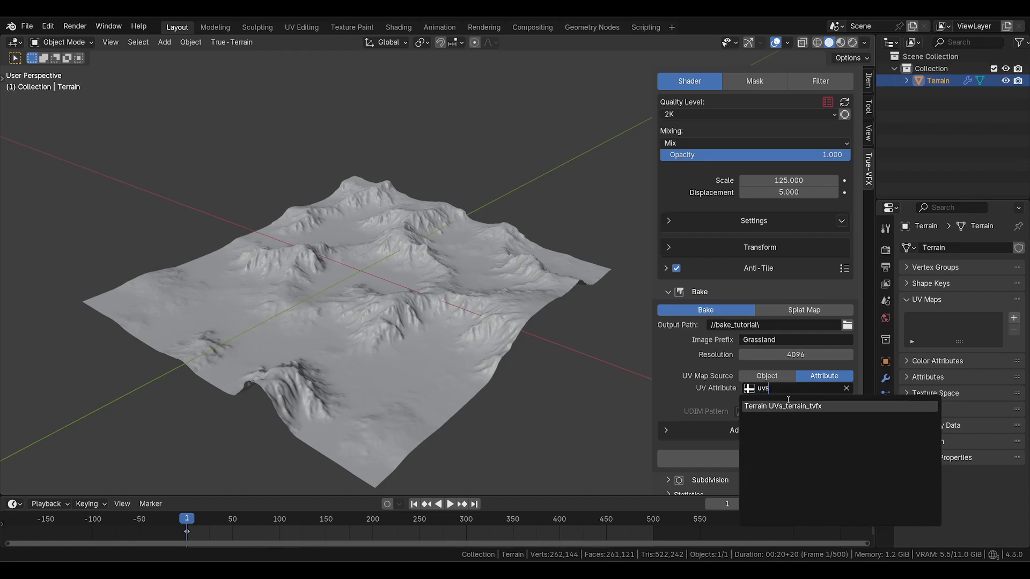
{"action": "left_click", "coordinate": [784, 406]}
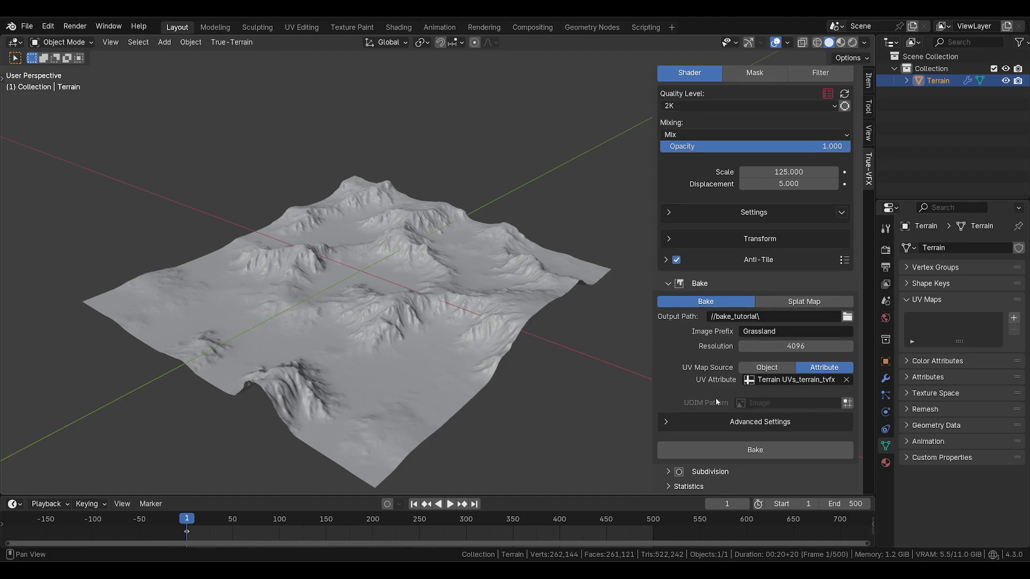
{"action": "mouse_move", "coordinate": [720, 414]}
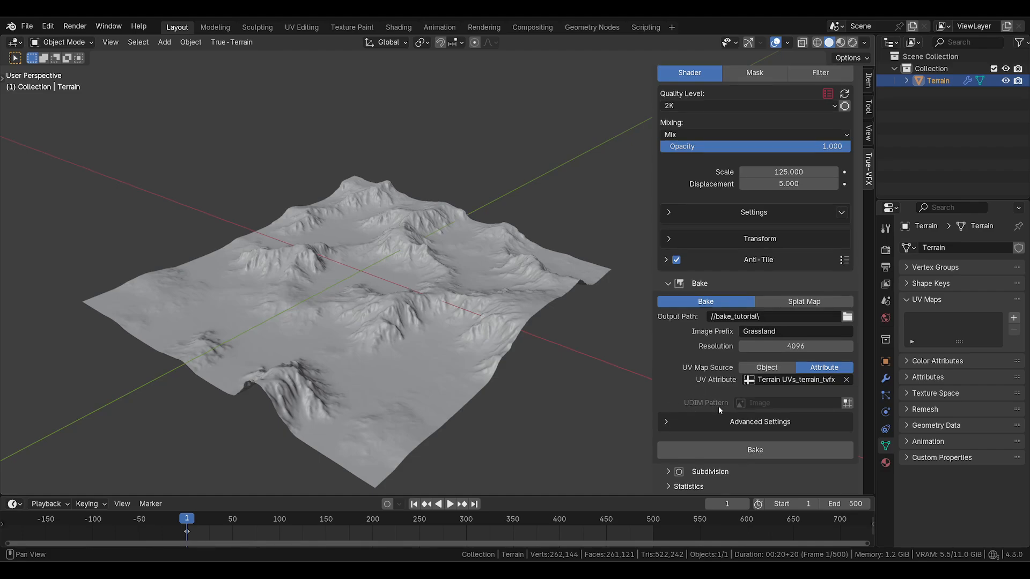
{"action": "left_click", "coordinate": [756, 422]}
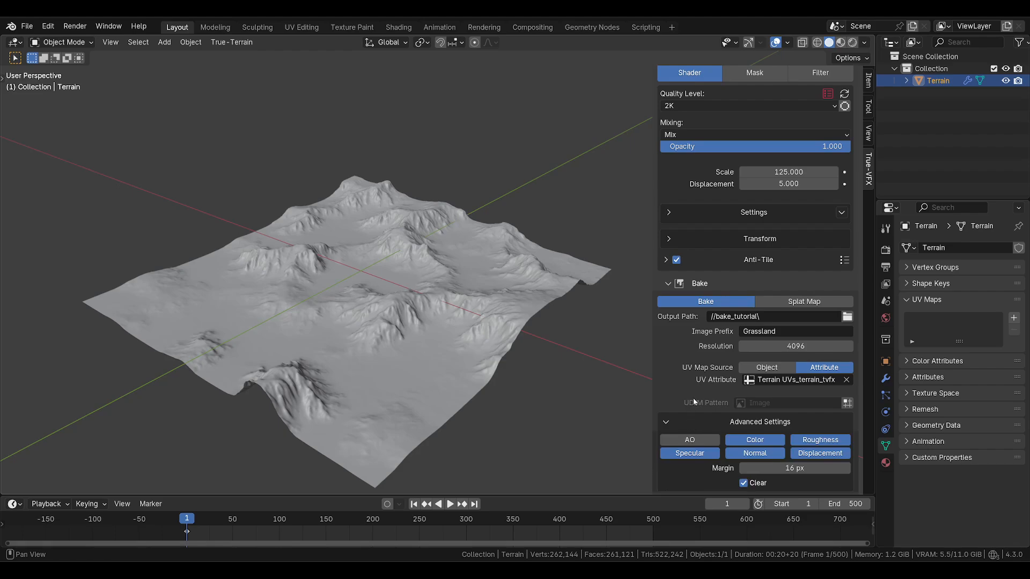
{"action": "scroll", "scroll_direction": "down", "scroll_amount": 3}
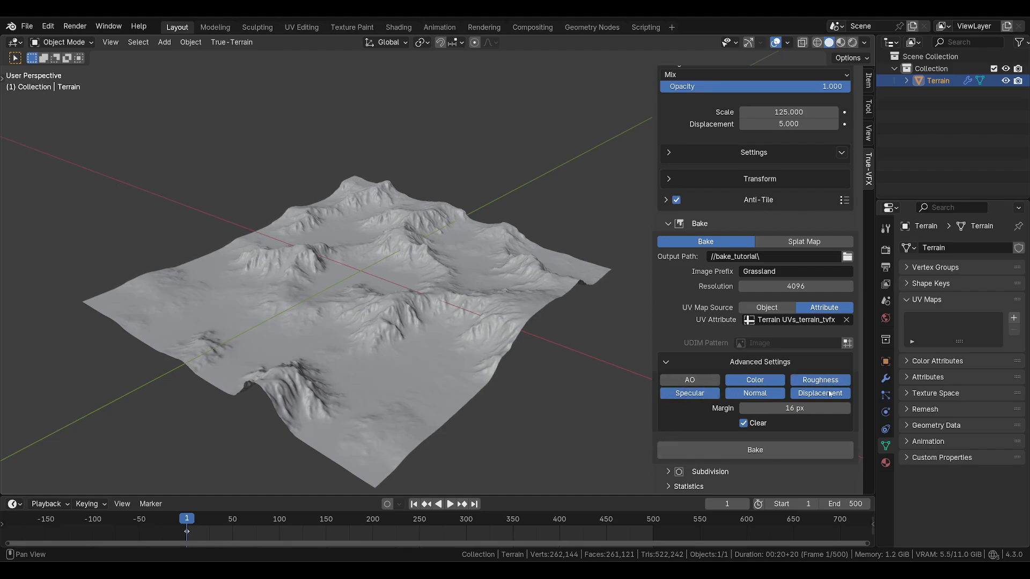
{"action": "mouse_move", "coordinate": [699, 433]}
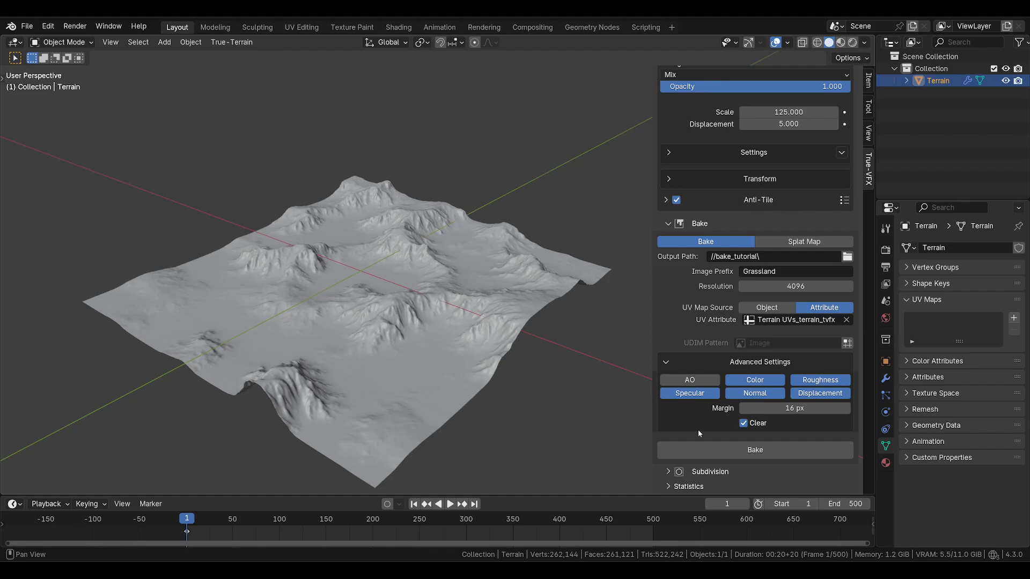
{"action": "mouse_move", "coordinate": [691, 414]}
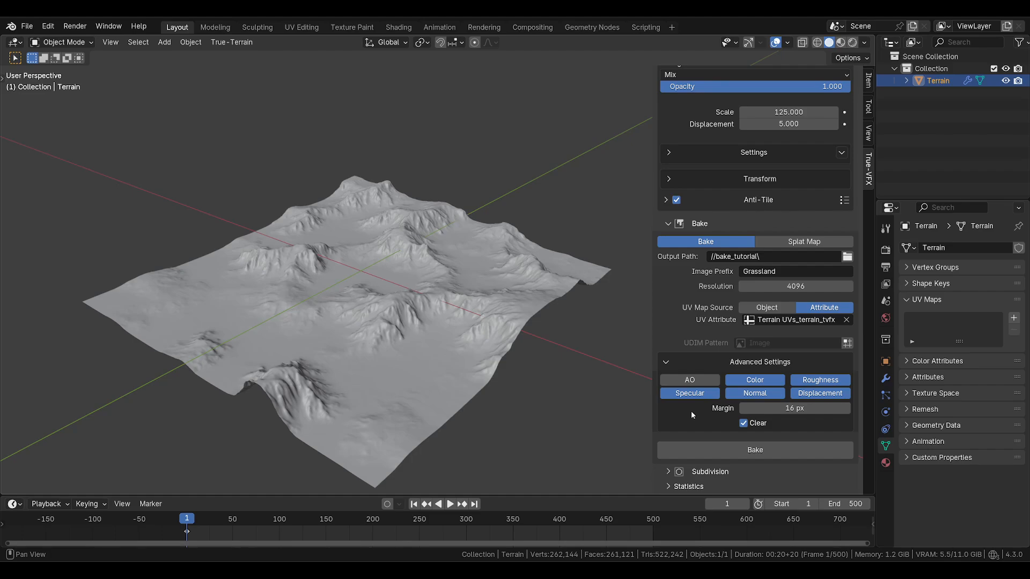
{"action": "mouse_move", "coordinate": [730, 425]}
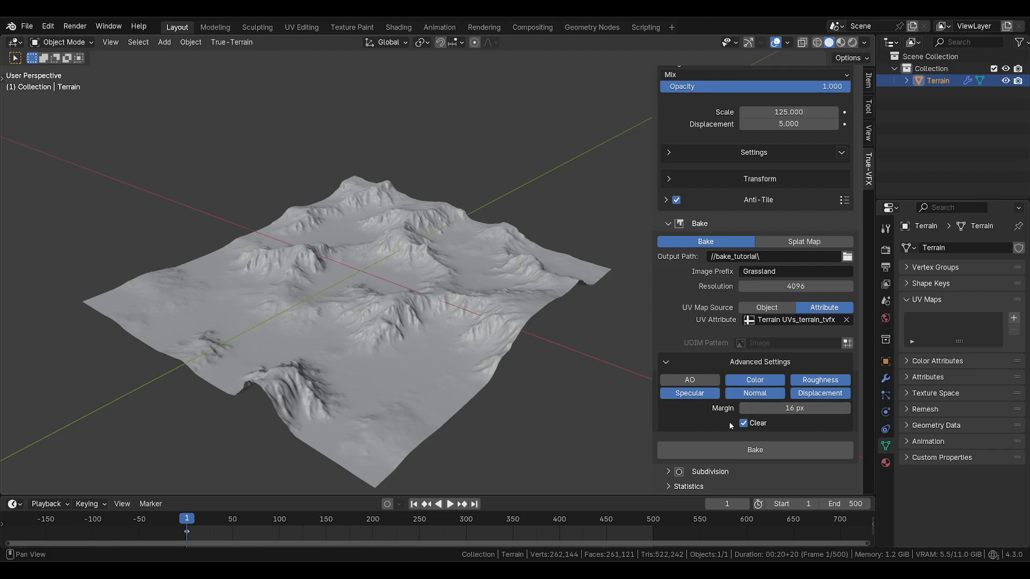
{"action": "mouse_move", "coordinate": [742, 424]}
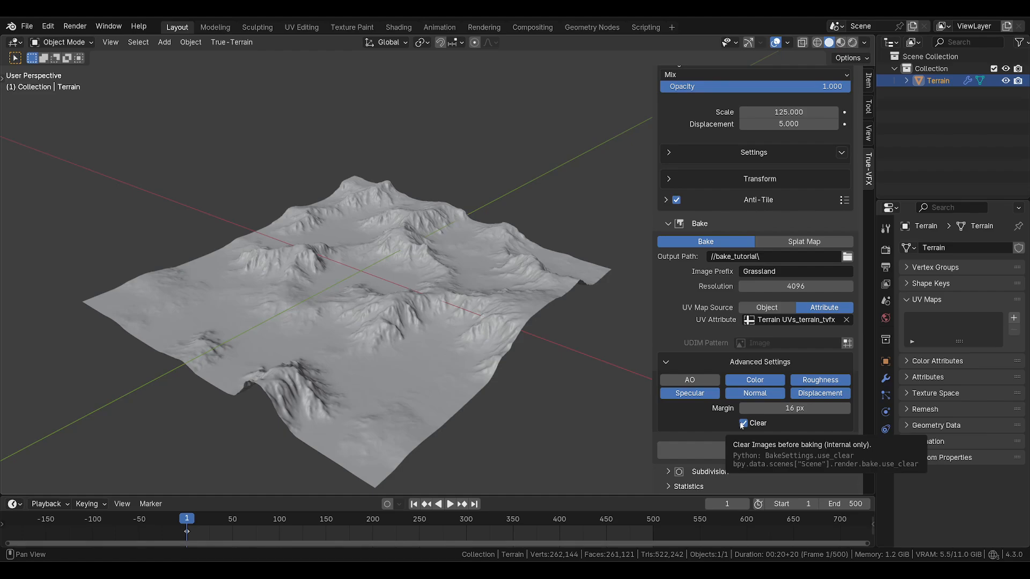
{"action": "mouse_move", "coordinate": [691, 424]}
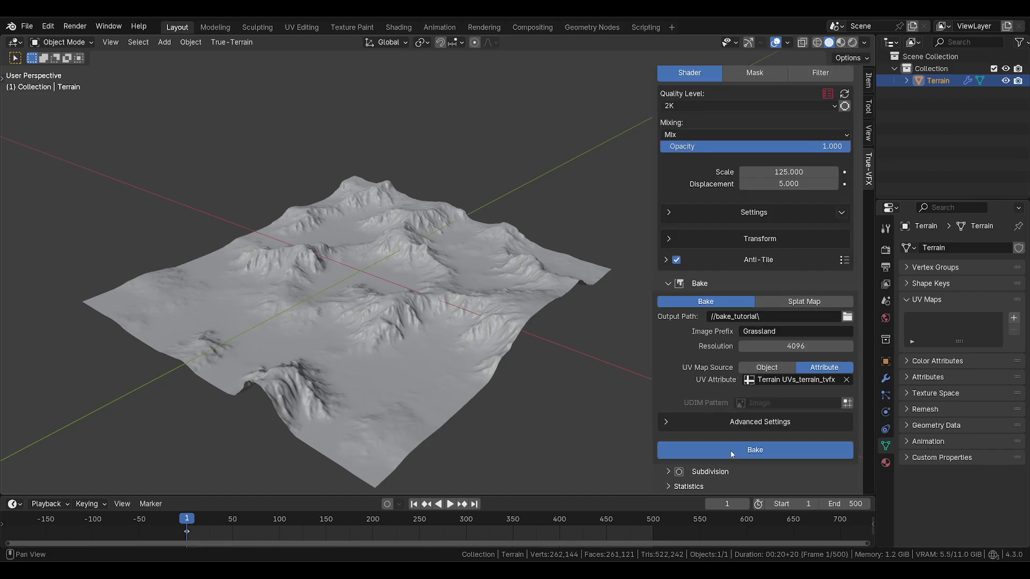
Step: Bake the Grassland maps at 4096 and dismiss the color and normal map previews
{"action": "left_click", "coordinate": [755, 450]}
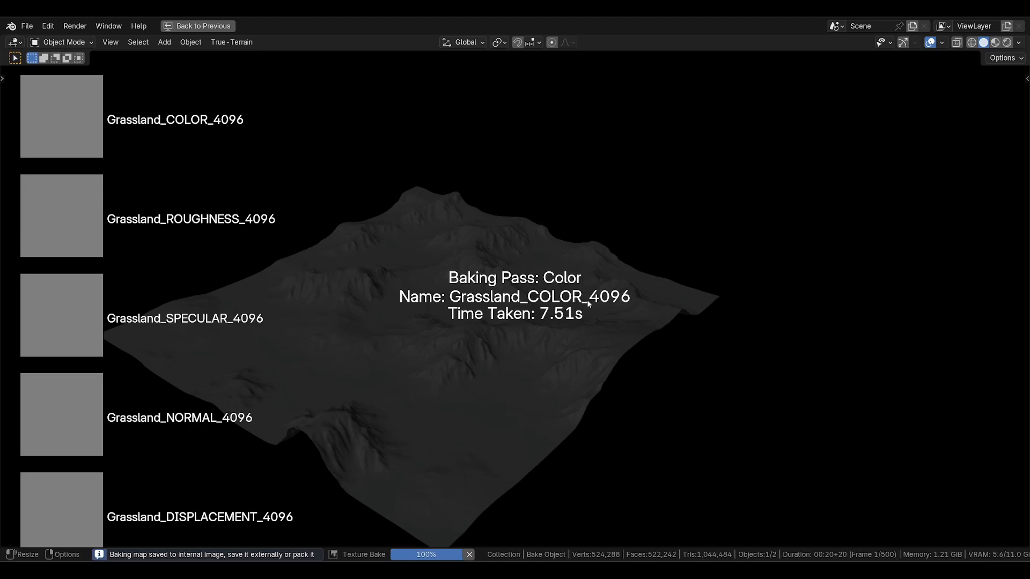
{"action": "mouse_move", "coordinate": [623, 311]}
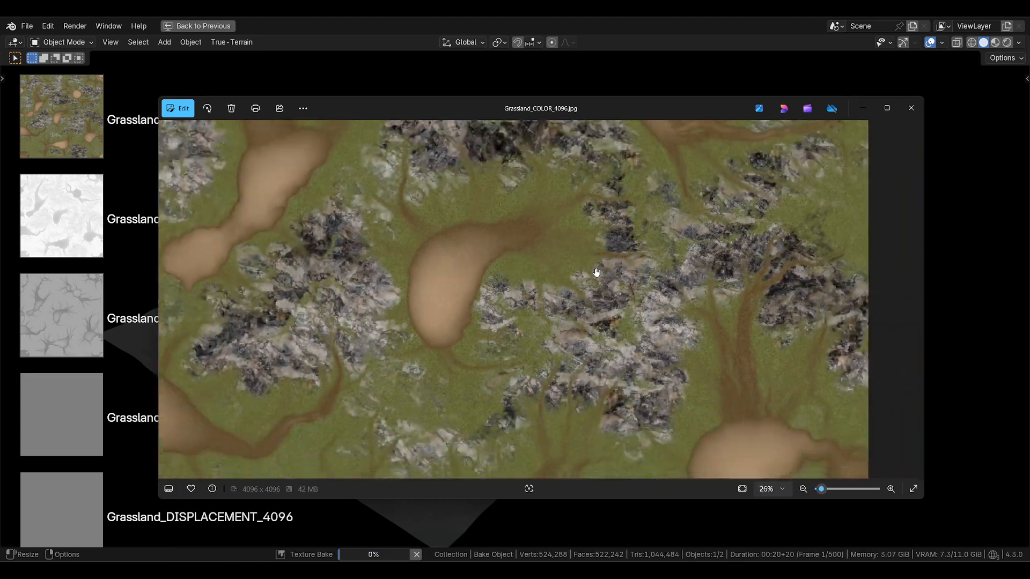
{"action": "left_click", "coordinate": [911, 107]}
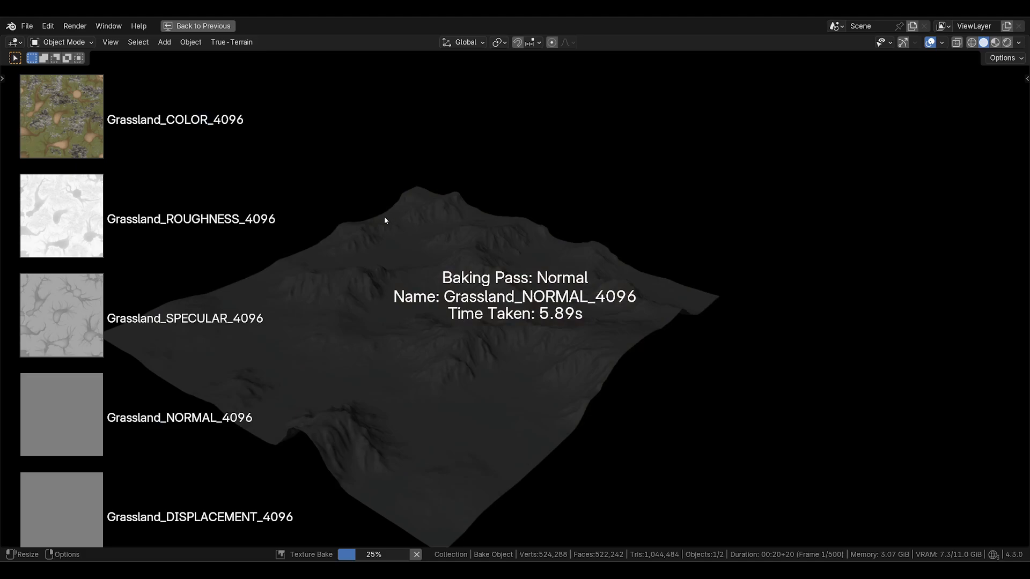
{"action": "mouse_move", "coordinate": [165, 403]}
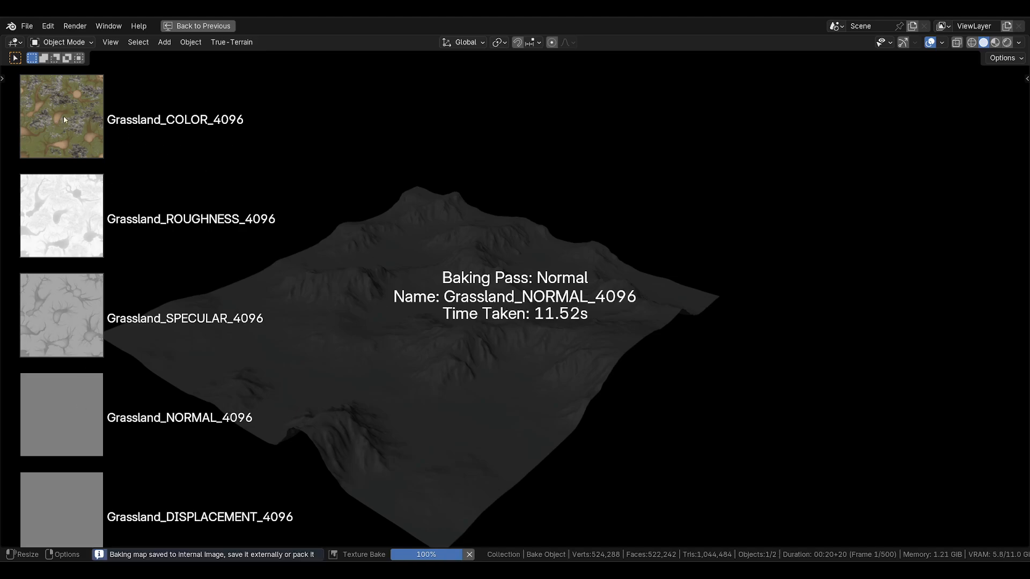
{"action": "mouse_move", "coordinate": [116, 409]}
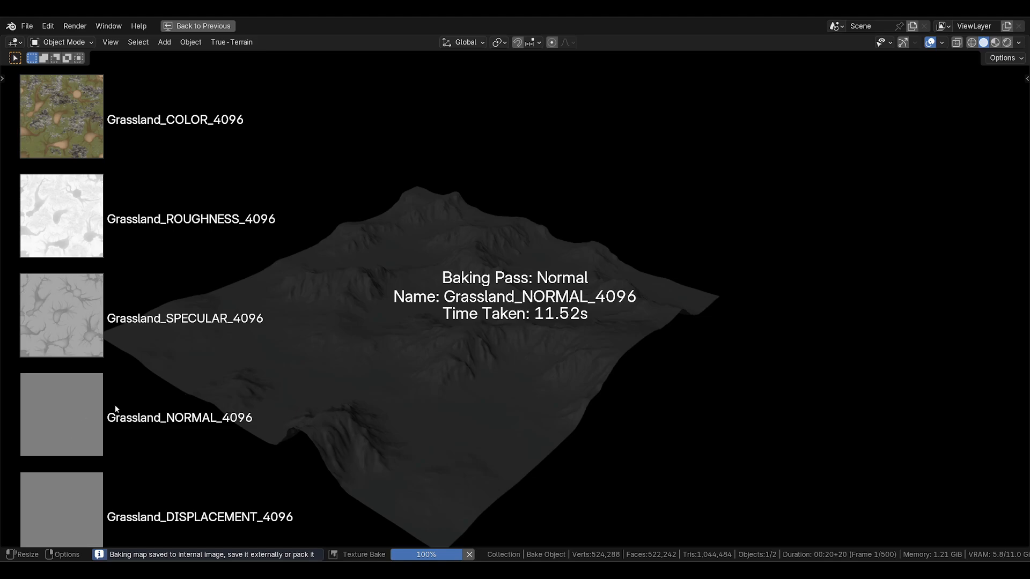
{"action": "mouse_move", "coordinate": [383, 338]}
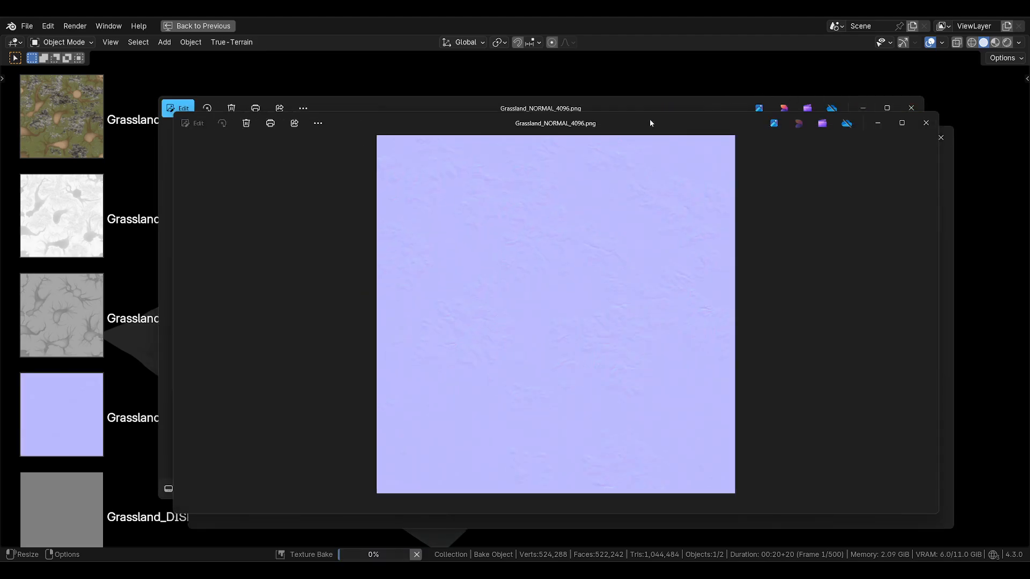
{"action": "left_click", "coordinate": [926, 122]}
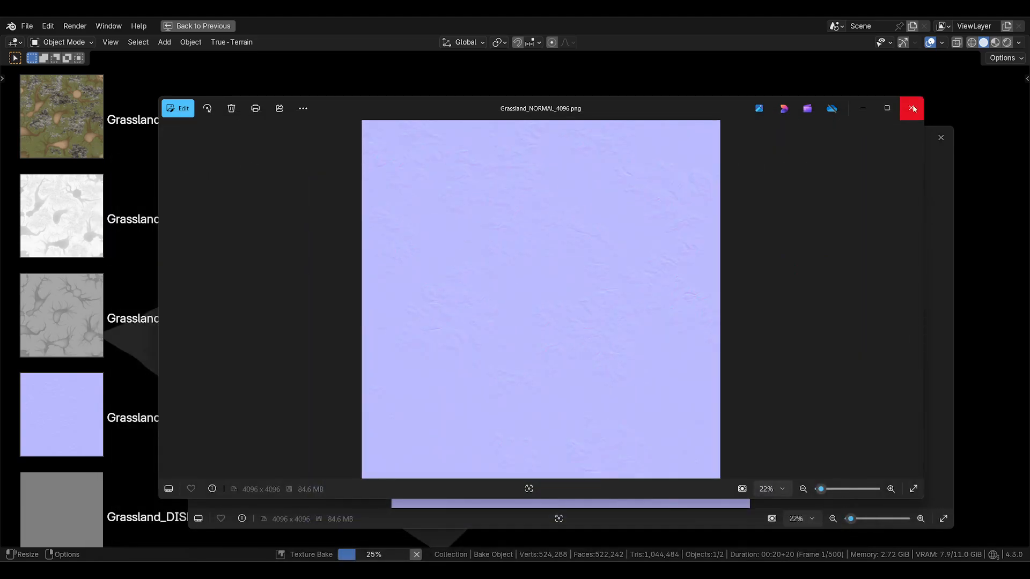
{"action": "left_click", "coordinate": [913, 108]}
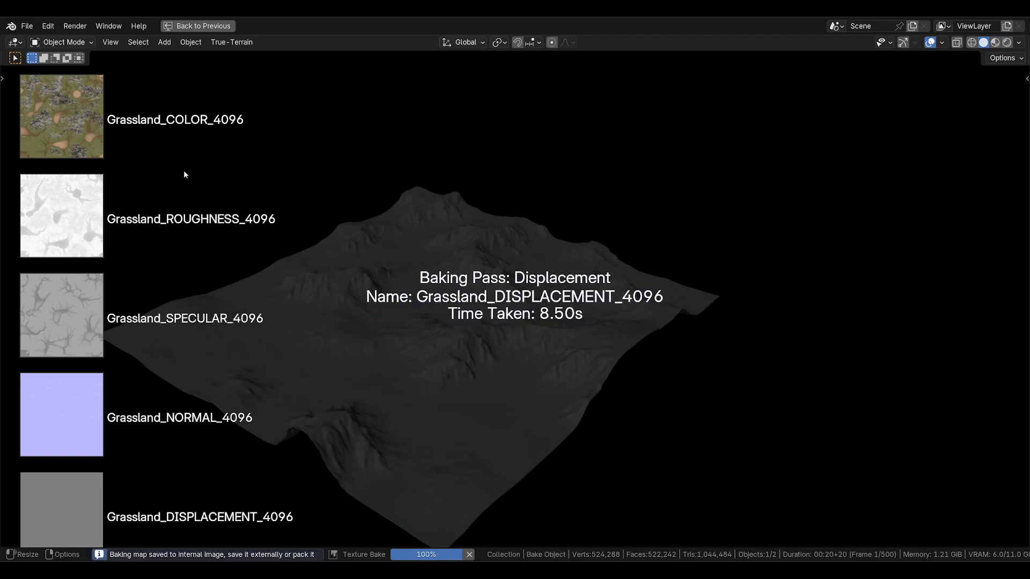
{"action": "mouse_move", "coordinate": [193, 251]}
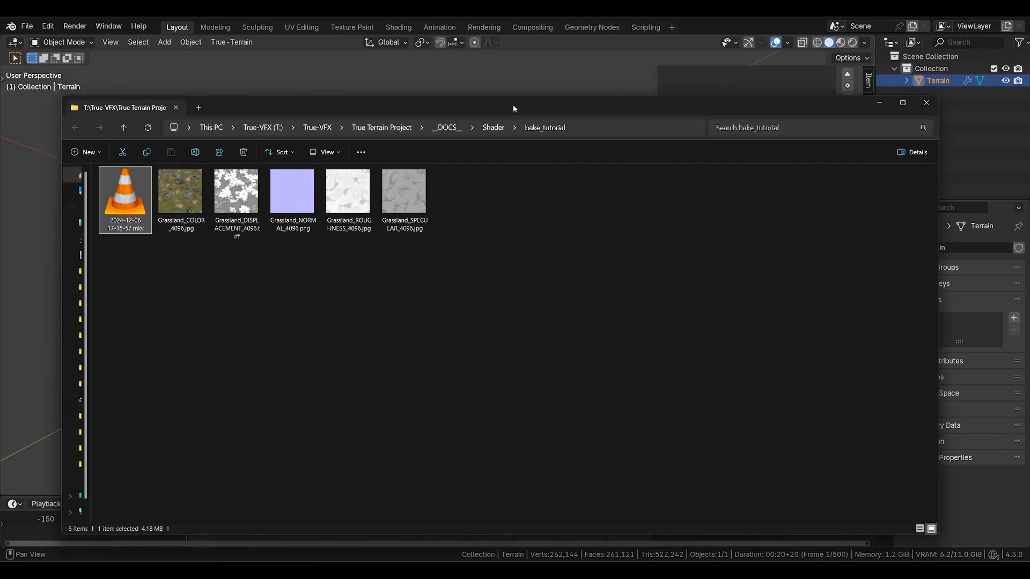
{"action": "mouse_move", "coordinate": [345, 259]}
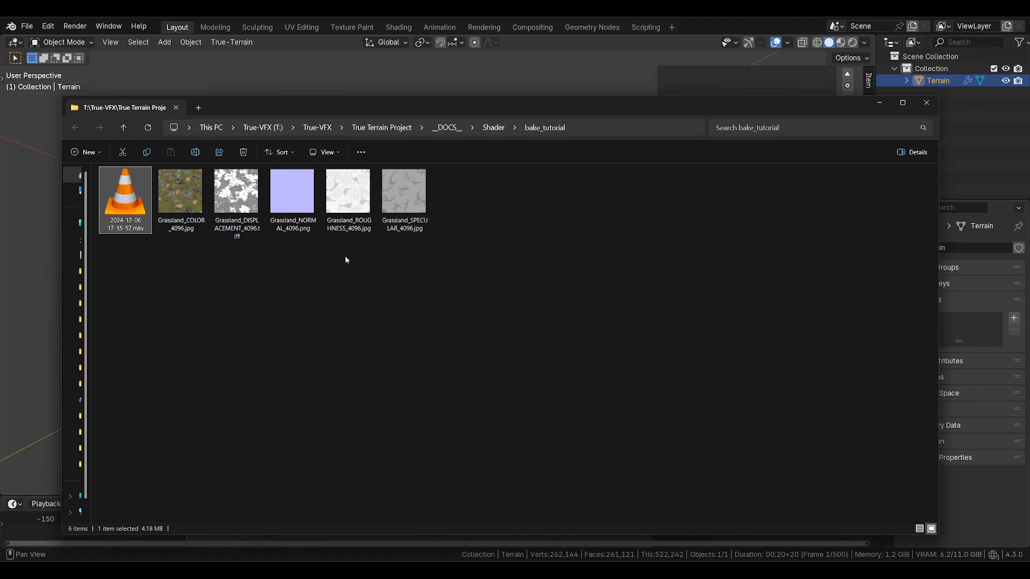
Step: Check the saved Grassland color, displacement and normal map files in bake_tutorial
{"action": "left_click", "coordinate": [180, 191]}
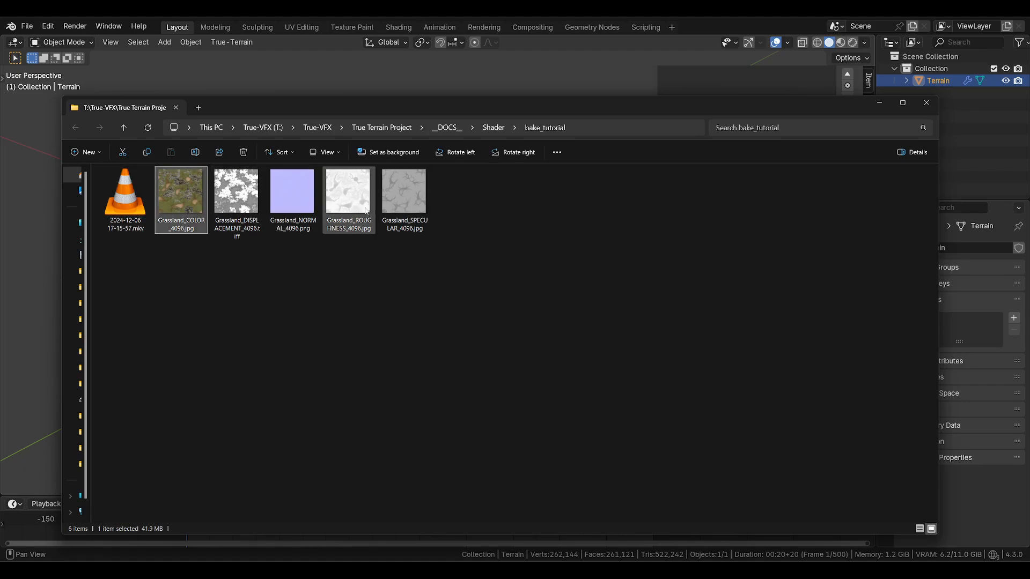
{"action": "left_click", "coordinate": [236, 191]}
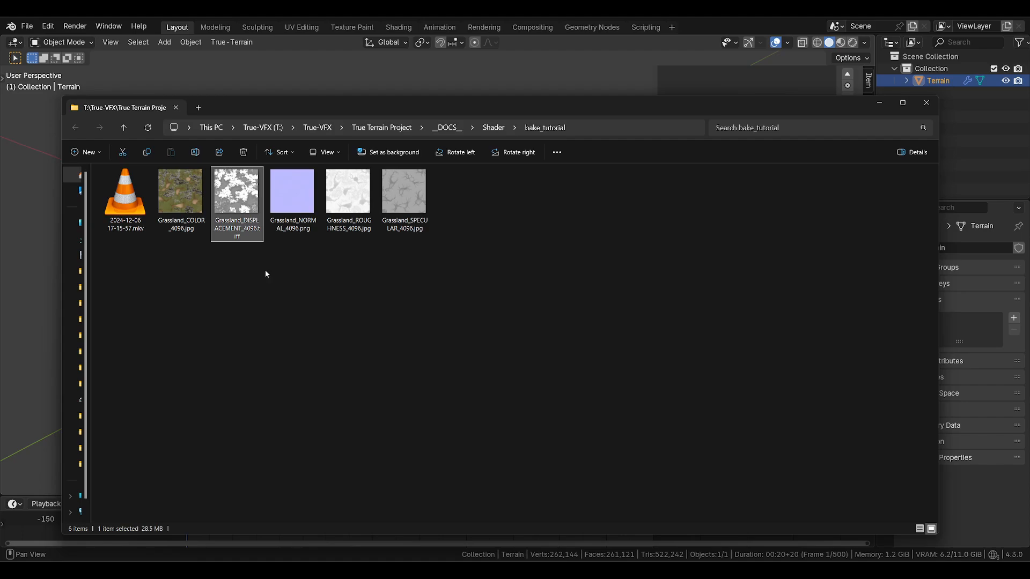
{"action": "mouse_move", "coordinate": [238, 241]}
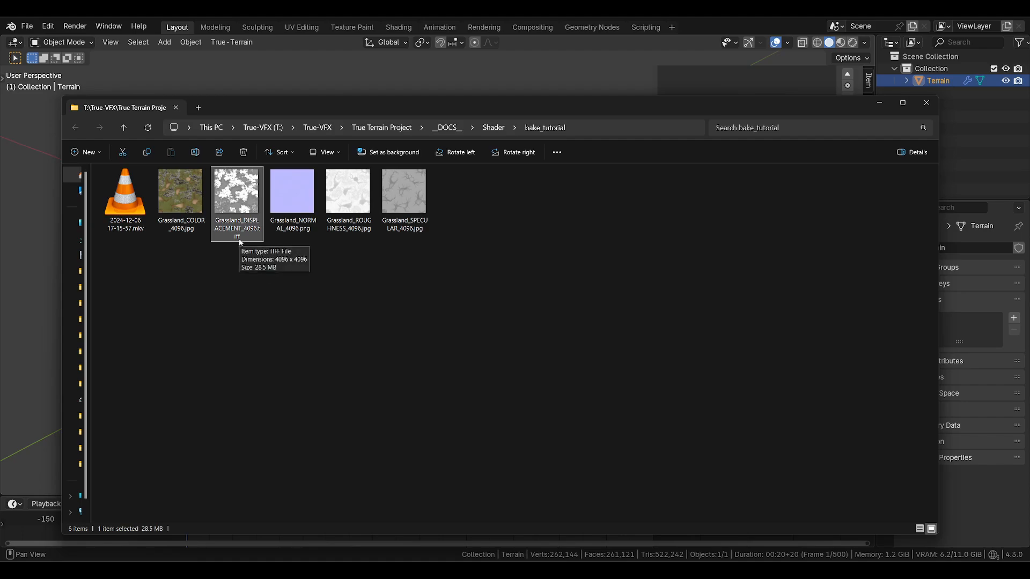
{"action": "left_click", "coordinate": [292, 191]}
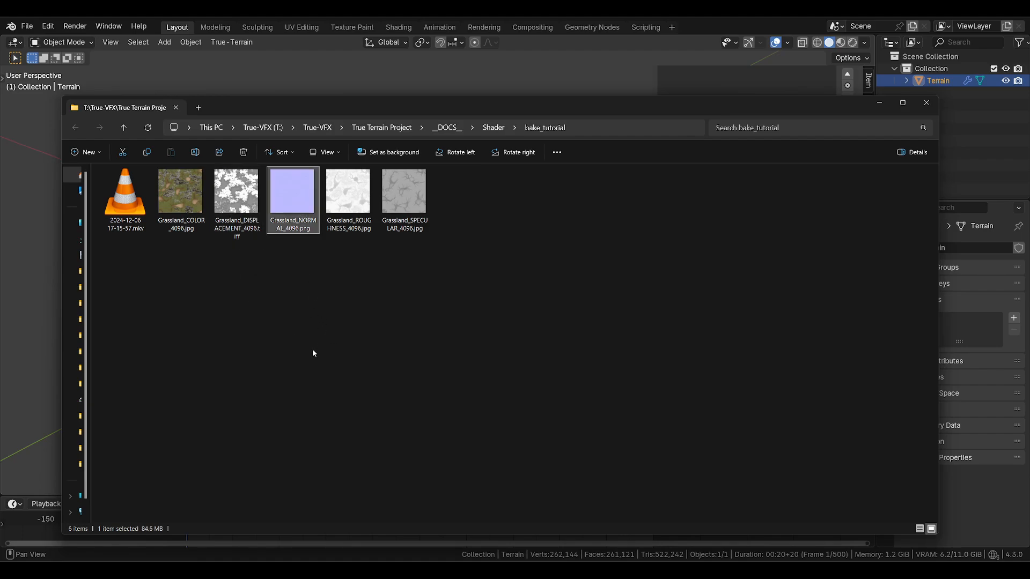
{"action": "left_click", "coordinate": [236, 191]}
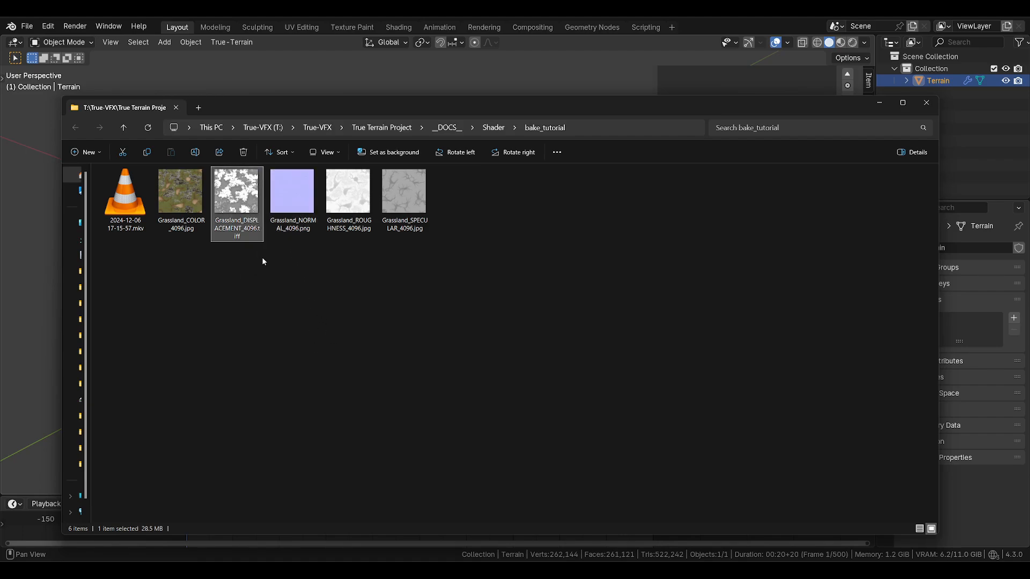
{"action": "mouse_move", "coordinate": [283, 274]}
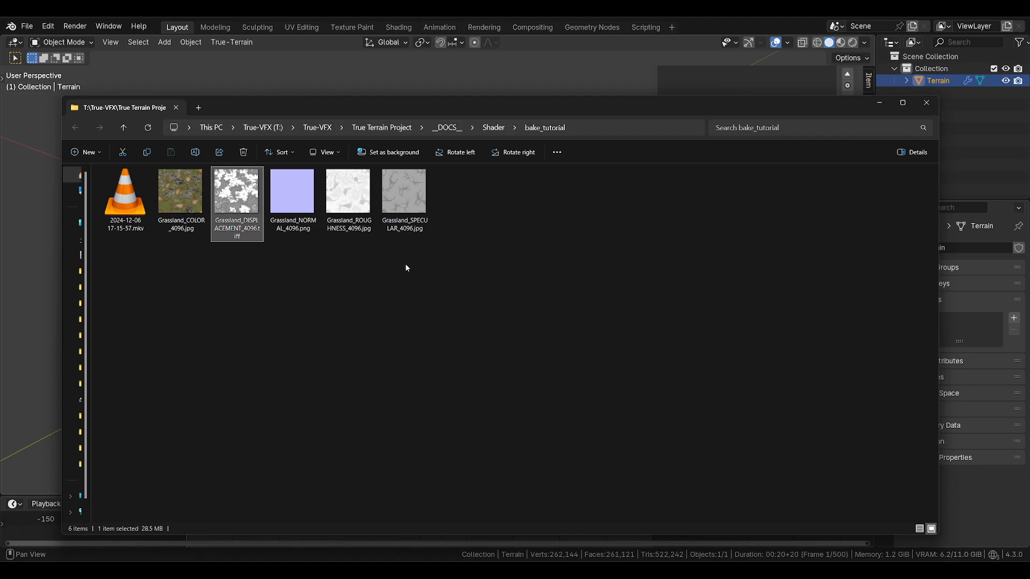
{"action": "mouse_move", "coordinate": [879, 105]}
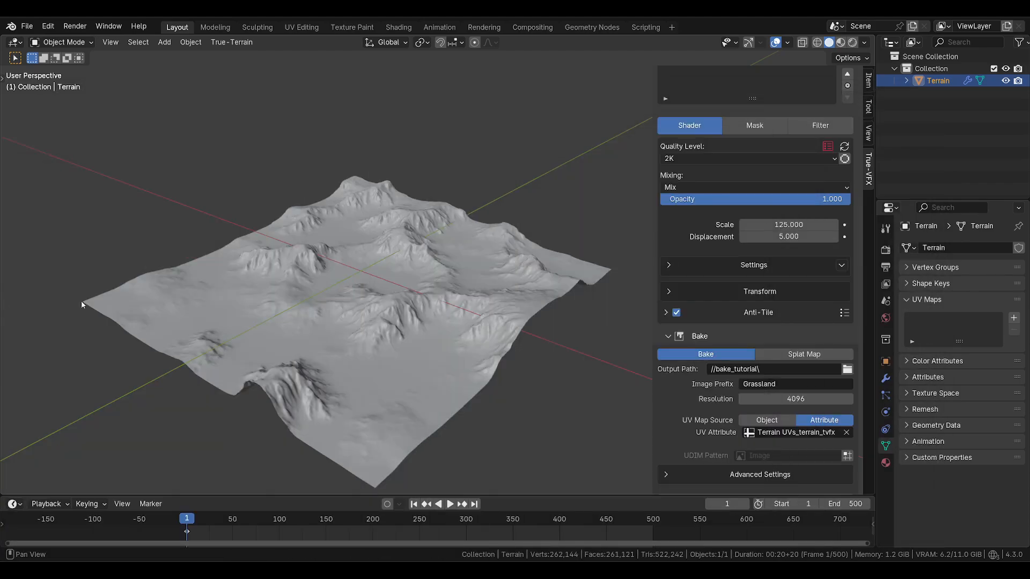
{"action": "mouse_move", "coordinate": [701, 370]}
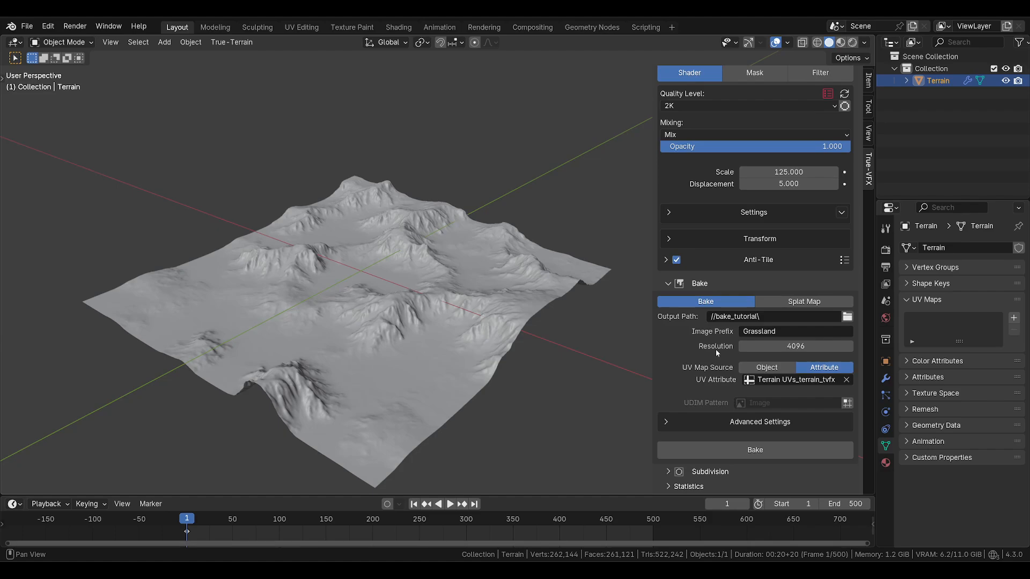
{"action": "mouse_move", "coordinate": [714, 340]}
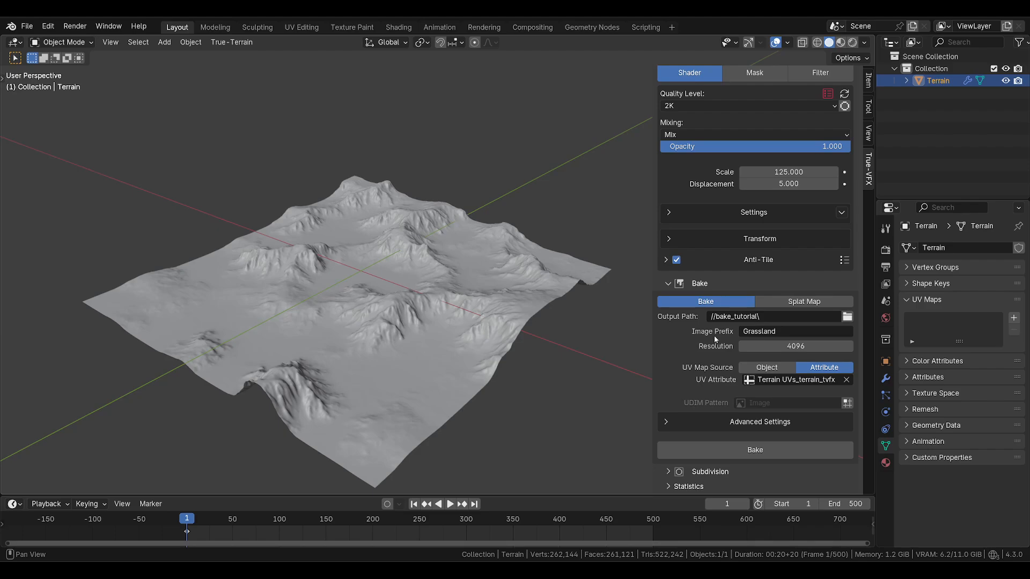